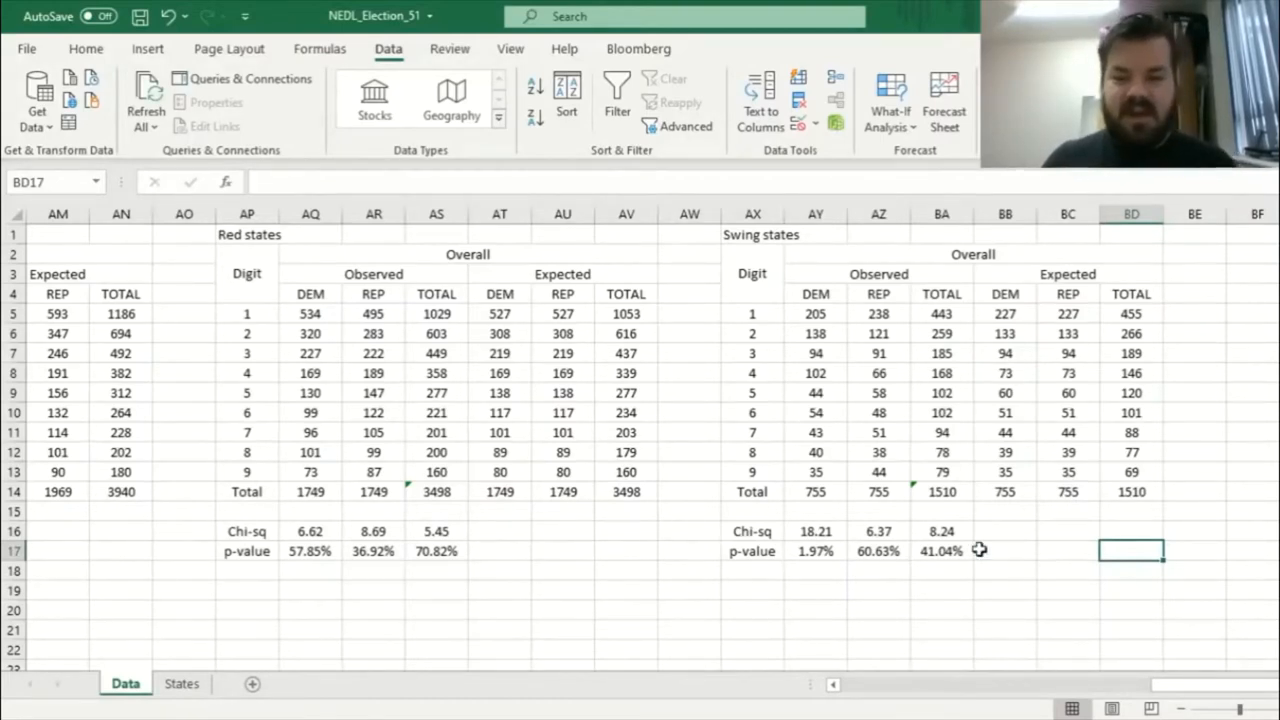
{"action": "mouse_move", "coordinate": [1008, 590]}
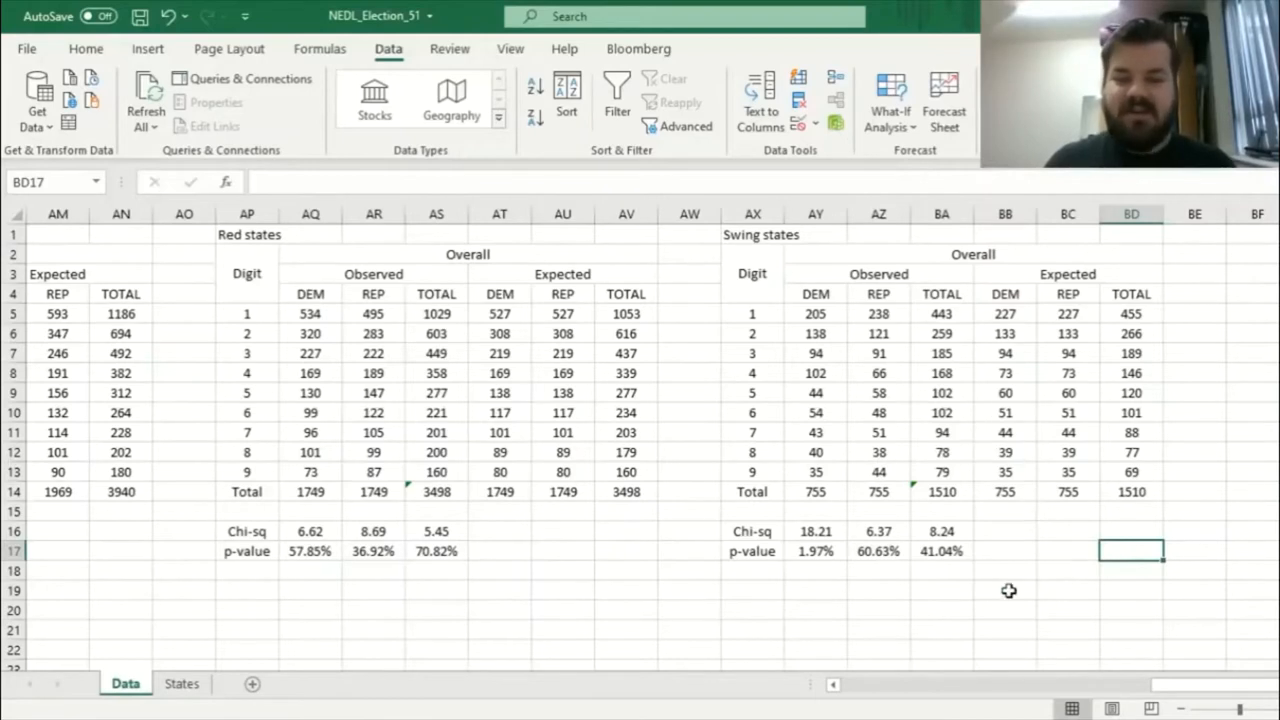
{"action": "mouse_move", "coordinate": [932, 592]}
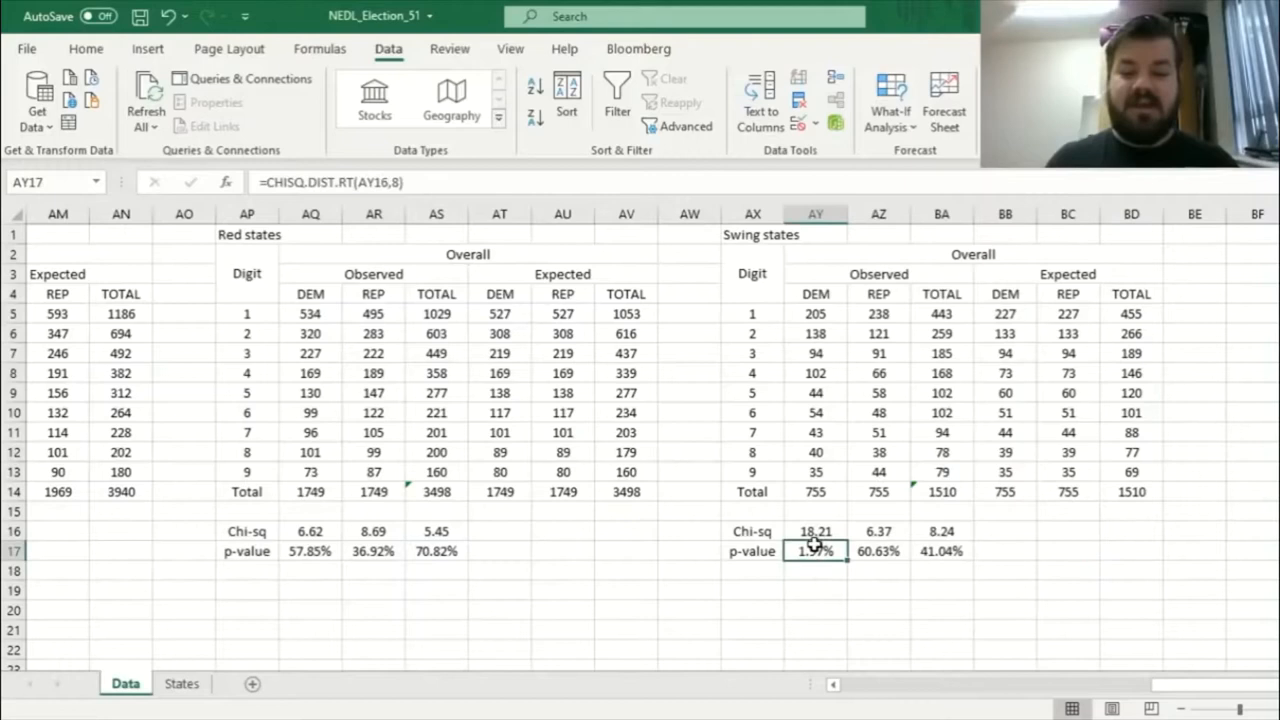
Advance the slideshow from the Pennsylvania vote histograms to the Benford's Law explanation slide.
{"action": "left_click", "coordinate": [816, 532]}
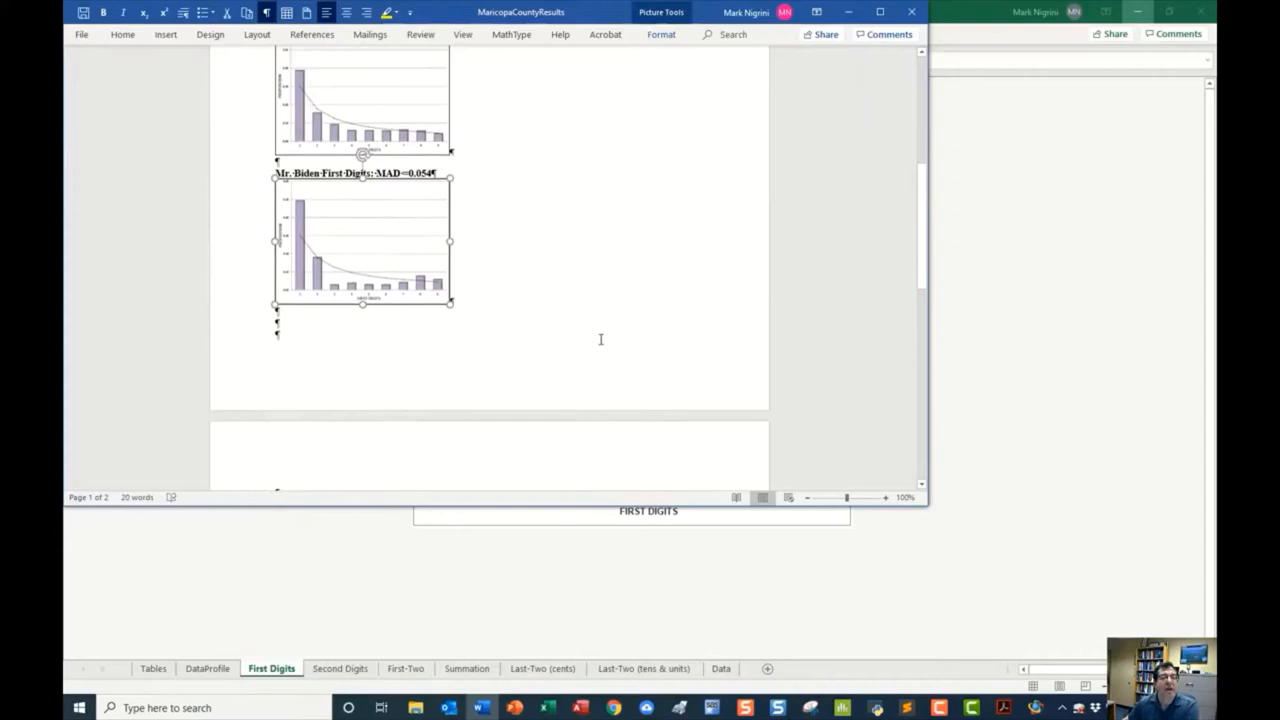
{"action": "scroll", "scroll_direction": "up", "scroll_amount": 3}
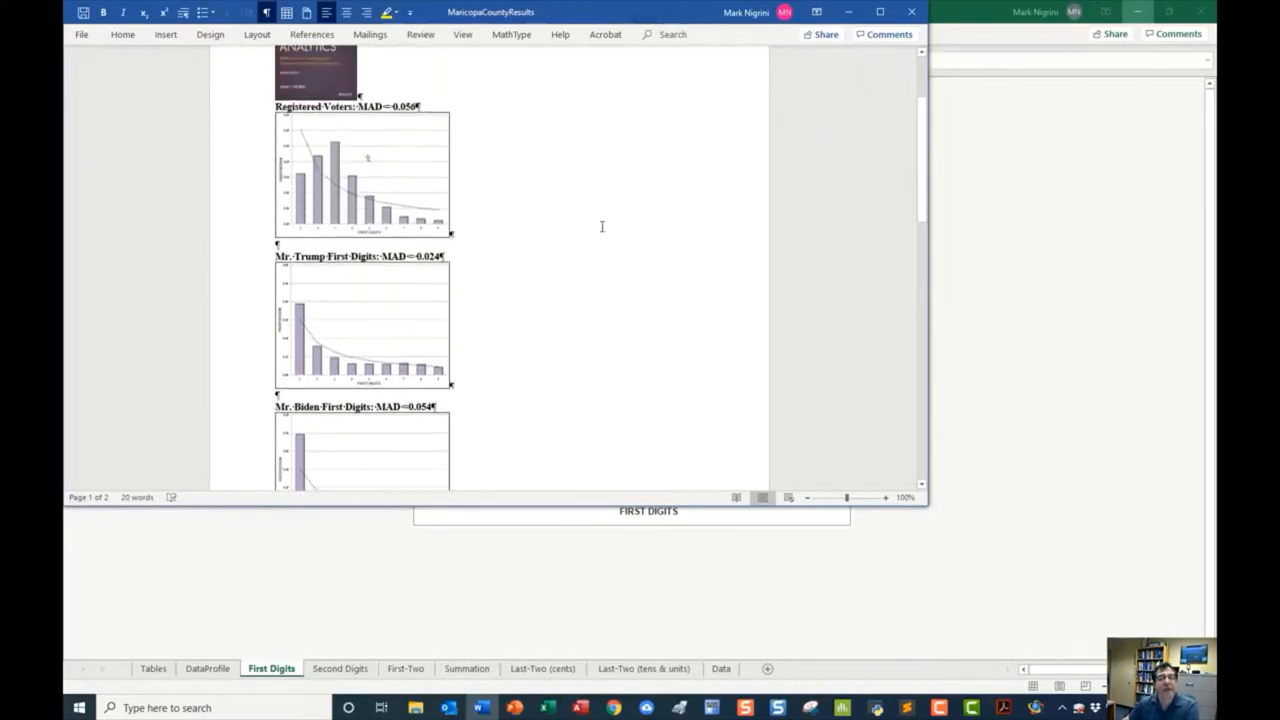
{"action": "scroll", "scroll_direction": "up", "scroll_amount": 3}
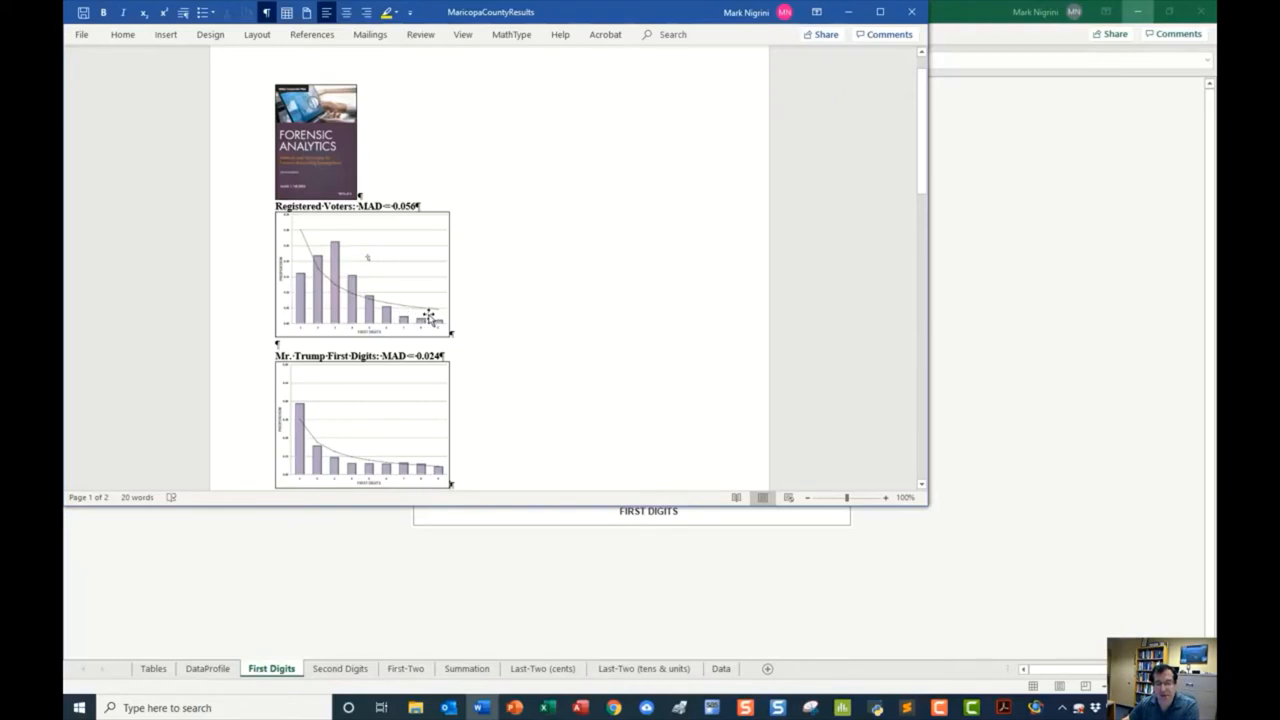
{"action": "scroll", "scroll_direction": "down", "scroll_amount": 3}
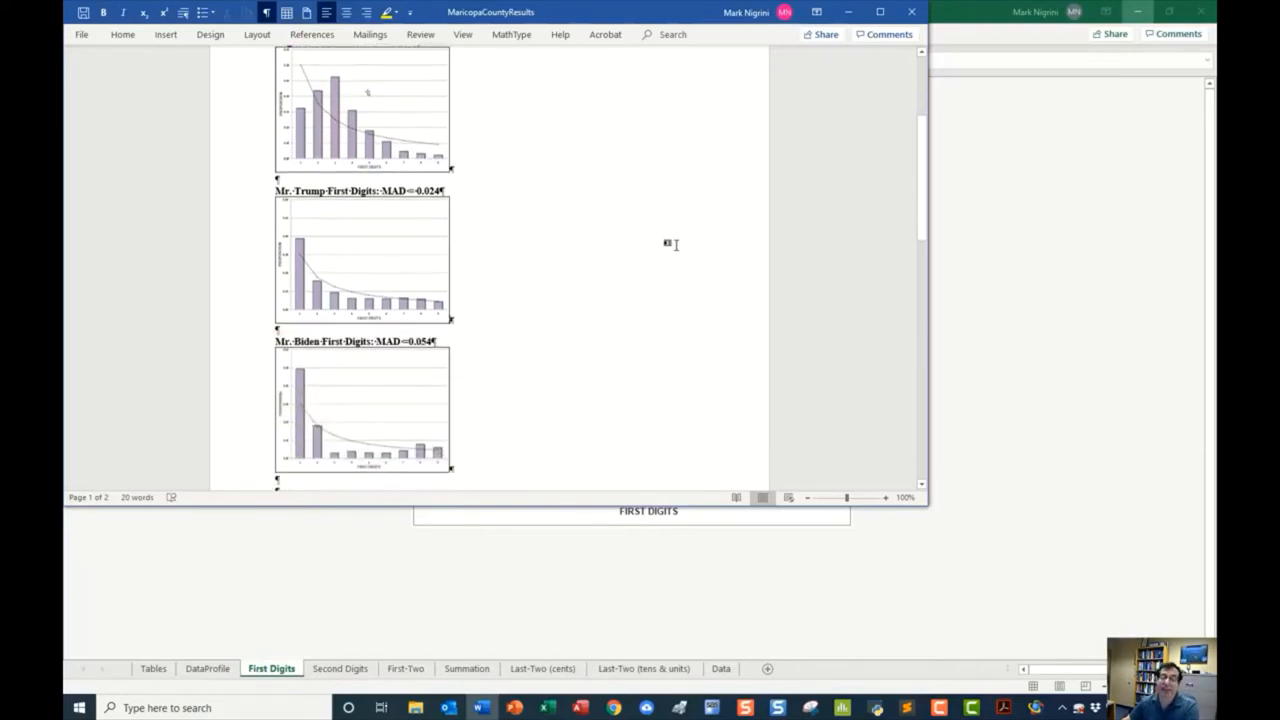
{"action": "mouse_move", "coordinate": [392, 440]}
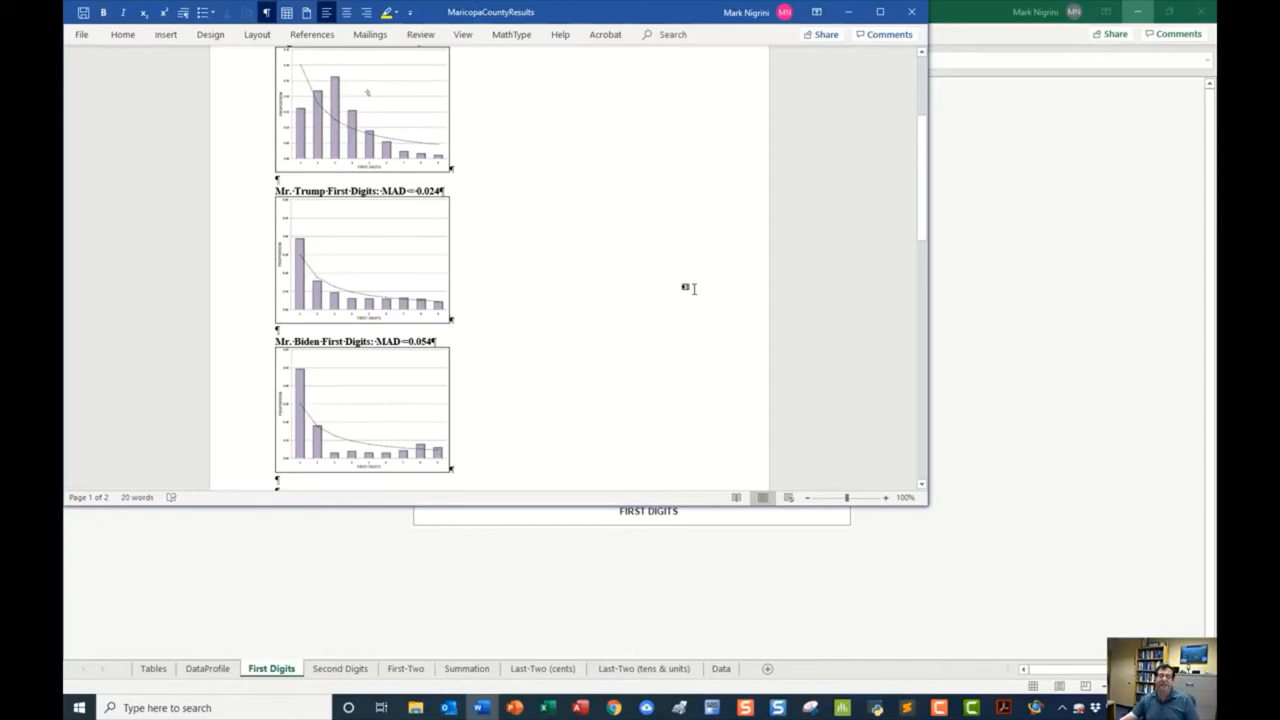
{"action": "mouse_move", "coordinate": [408, 252]}
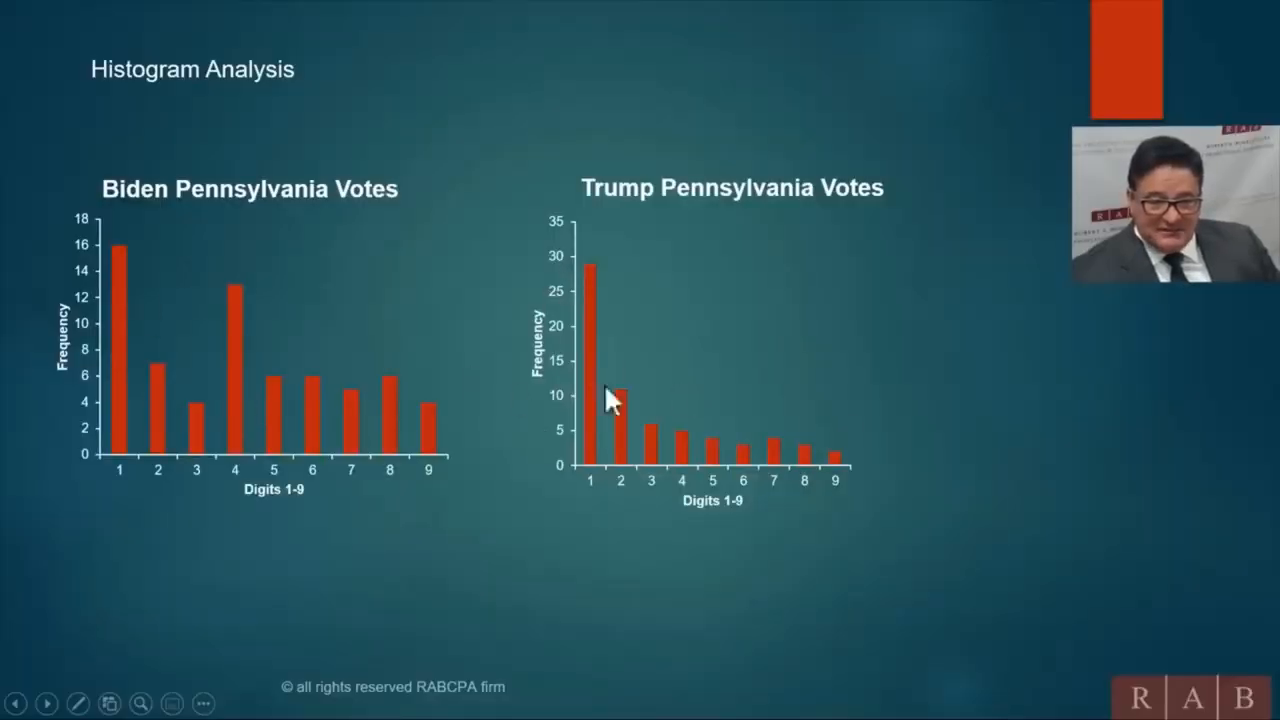
{"action": "mouse_move", "coordinate": [222, 292]}
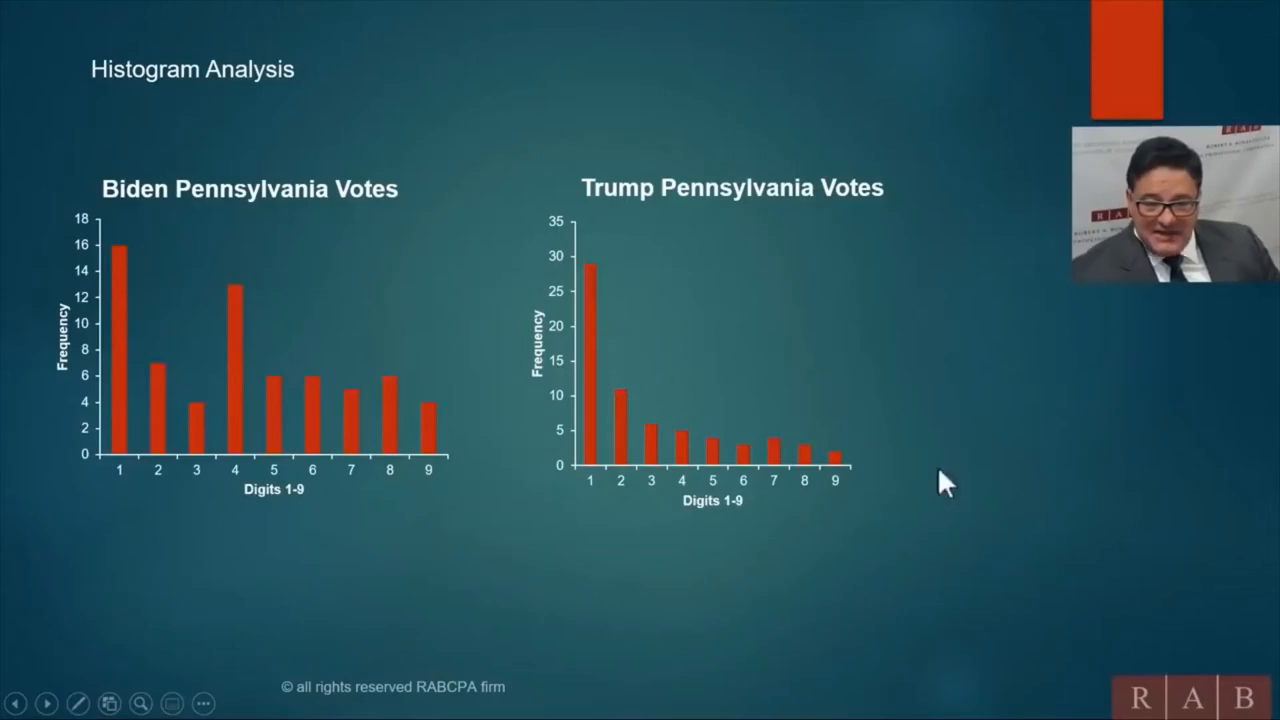
{"action": "mouse_move", "coordinate": [298, 384]}
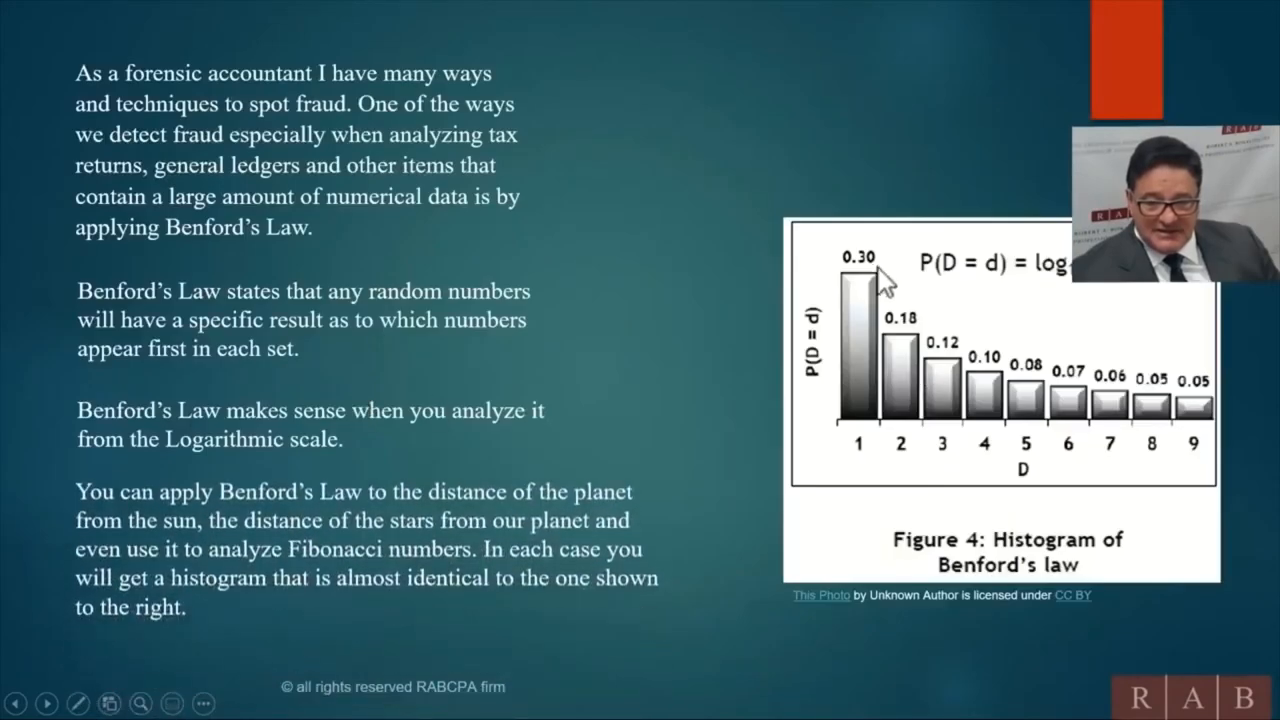
{"action": "mouse_move", "coordinate": [622, 378]}
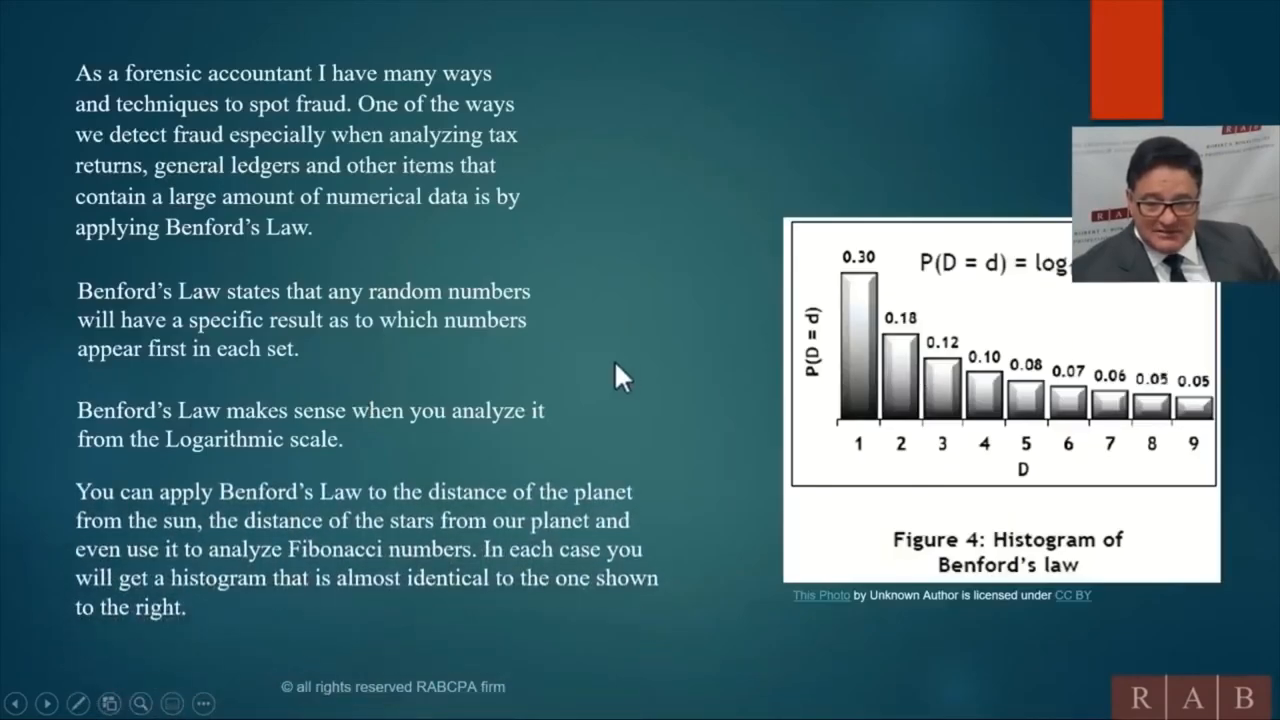